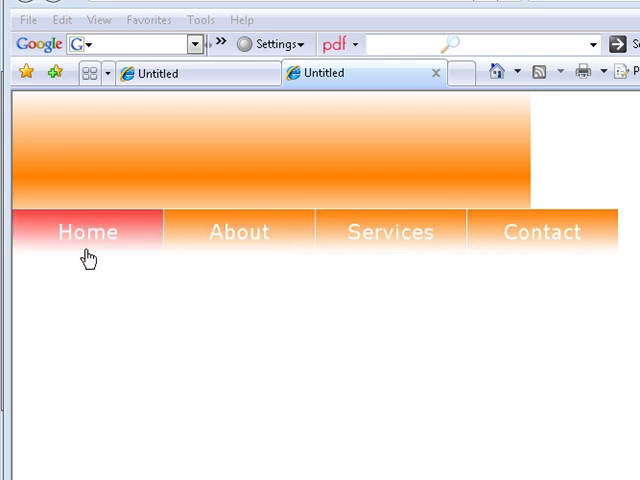
mouse_move(404, 240)
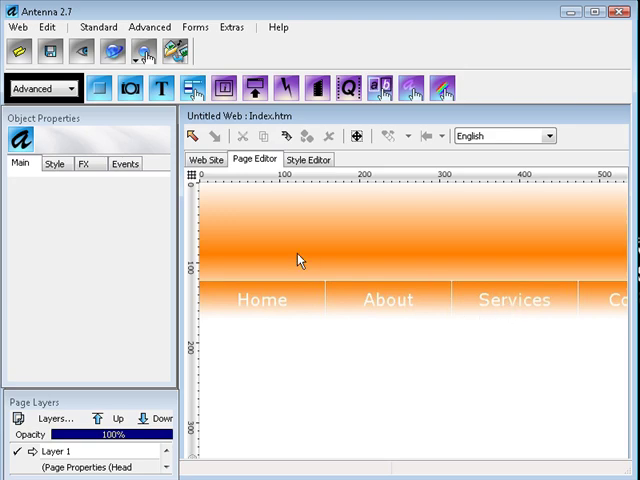
mouse_move(292, 218)
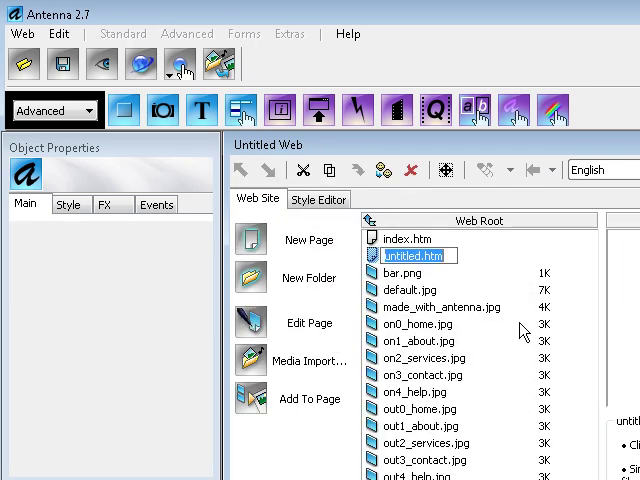
- Name the new page menudemo.htm and open it in the Page Editor
type("menu d")
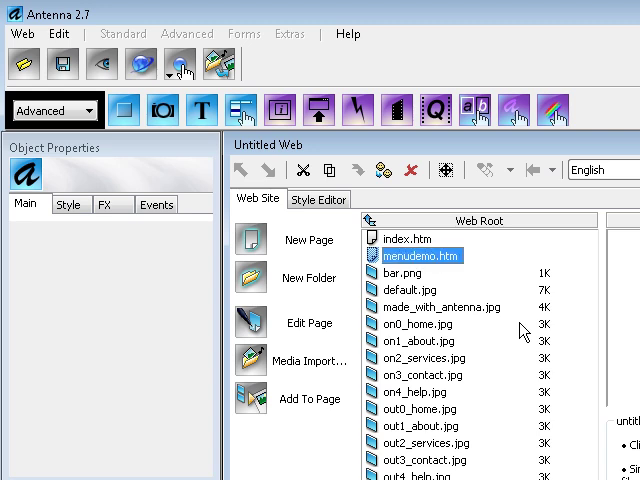
double_click(420, 256)
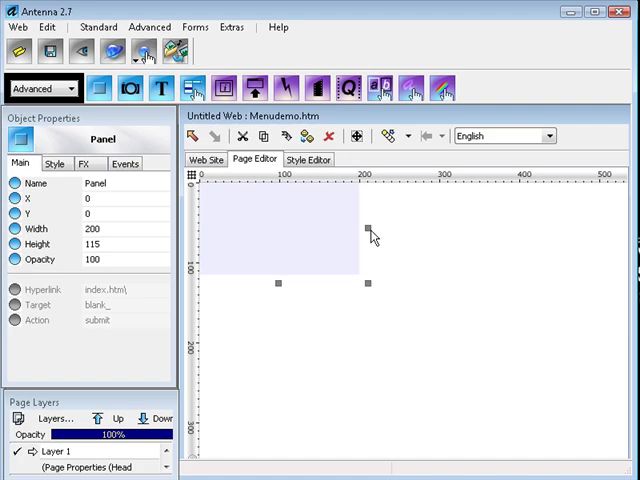
- Stretch the top panel to 570 pixels wide, keeping its 115-pixel height
left_click_drag(368, 224, 524, 264)
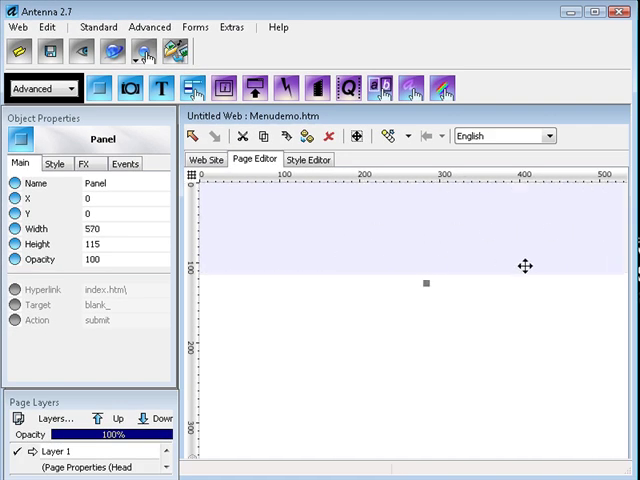
mouse_move(120, 76)
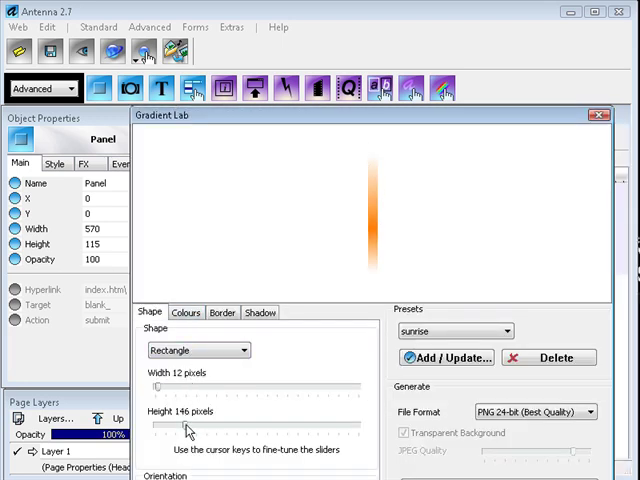
- Narrow the orange gradient to 4 pixels and save it as a preset named 'bari'
left_click_drag(164, 388, 158, 388)
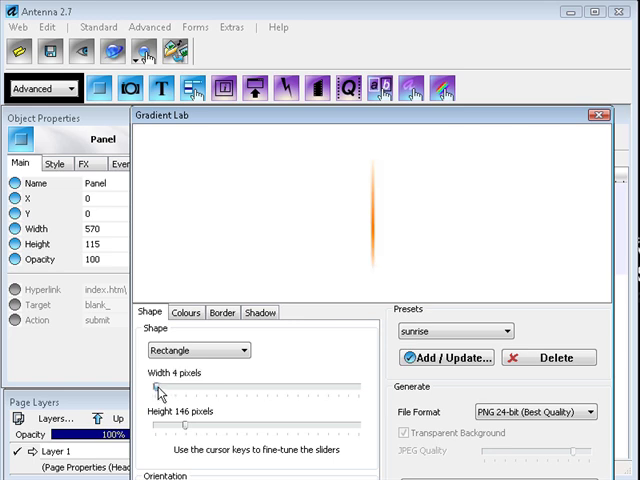
left_click(188, 312)
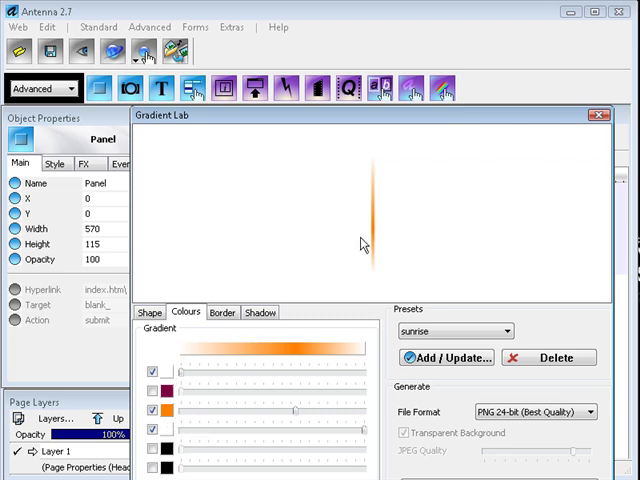
left_click(448, 356)
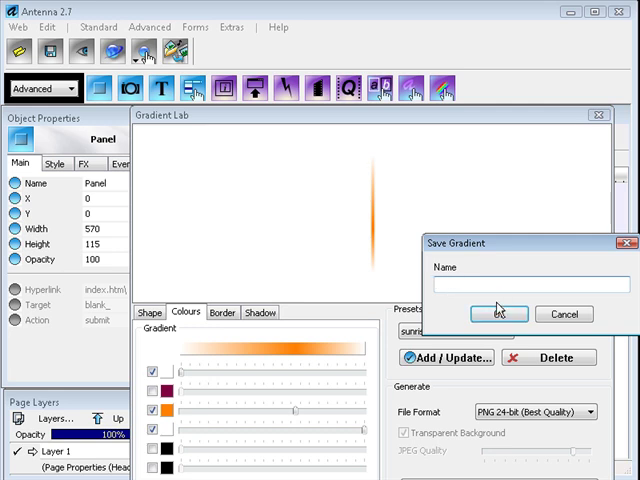
type("bari")
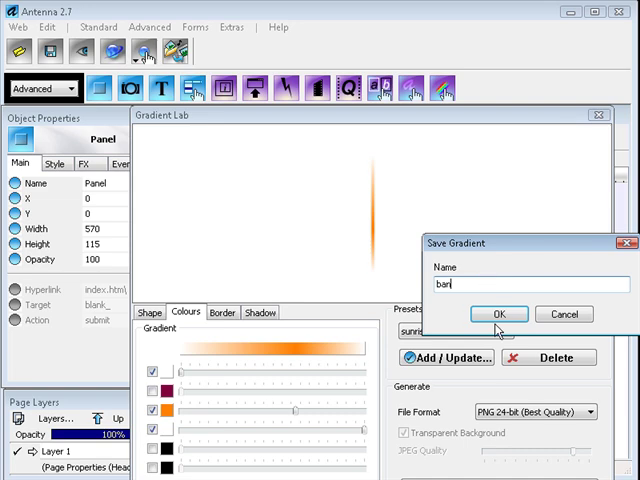
left_click(498, 314)
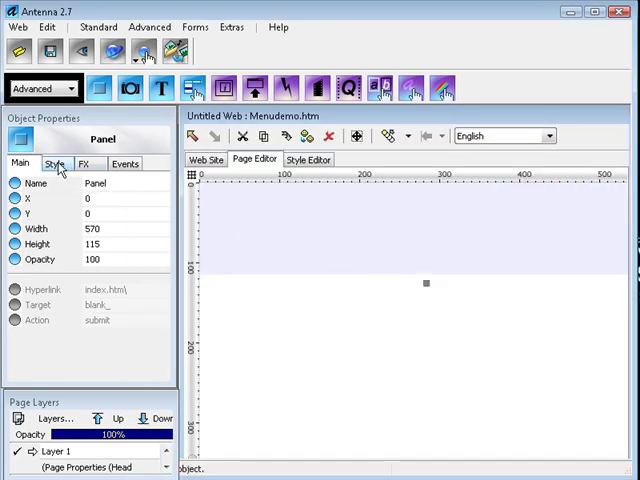
- Set the top panel's Style backdrop to the saved orange gradient image
left_click(56, 164)
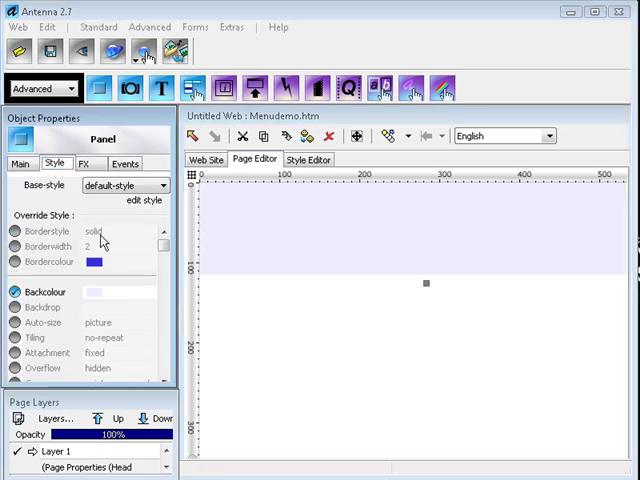
mouse_move(364, 244)
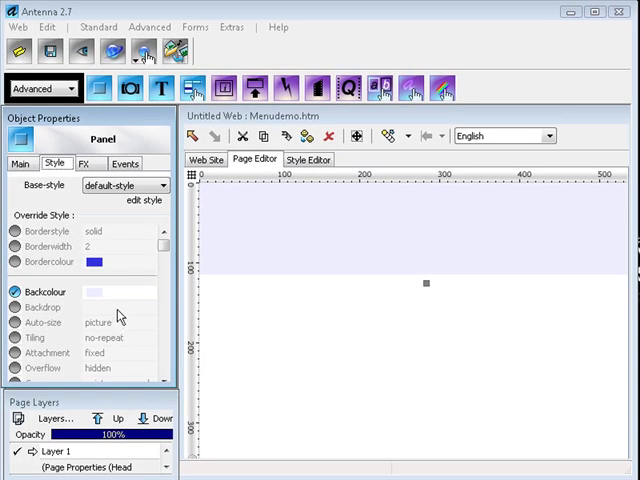
left_click(150, 308)
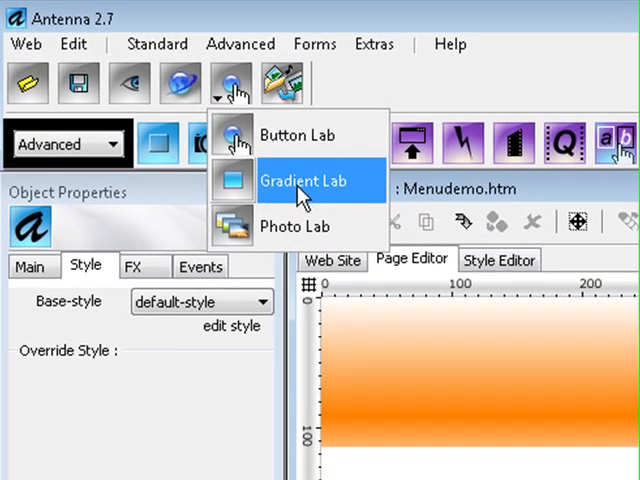
- In Button Lab, keep the red buttons untextured and give them a glass shine
left_click(296, 134)
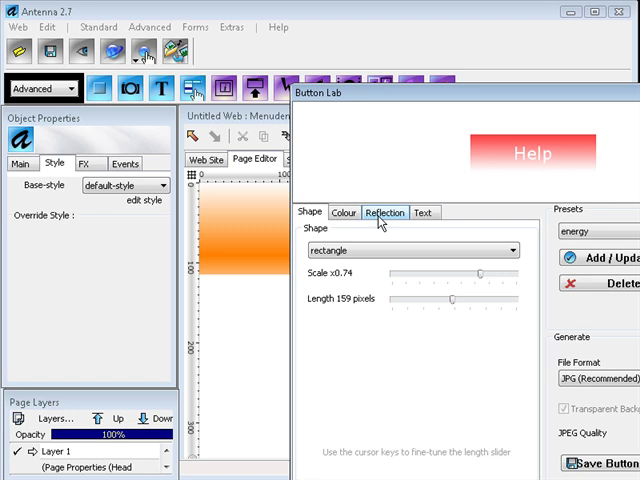
left_click(344, 212)
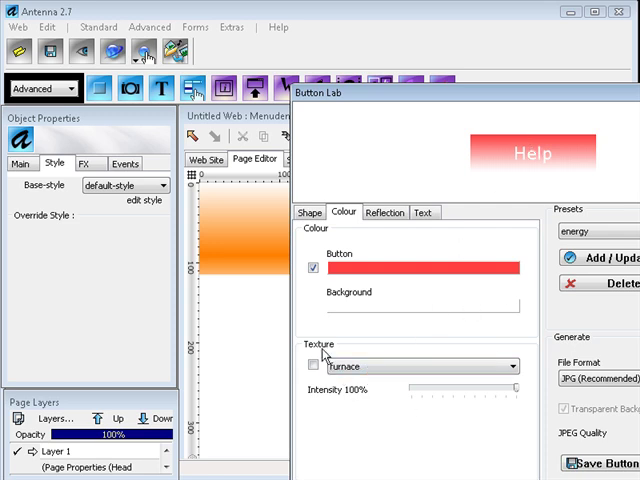
left_click(312, 364)
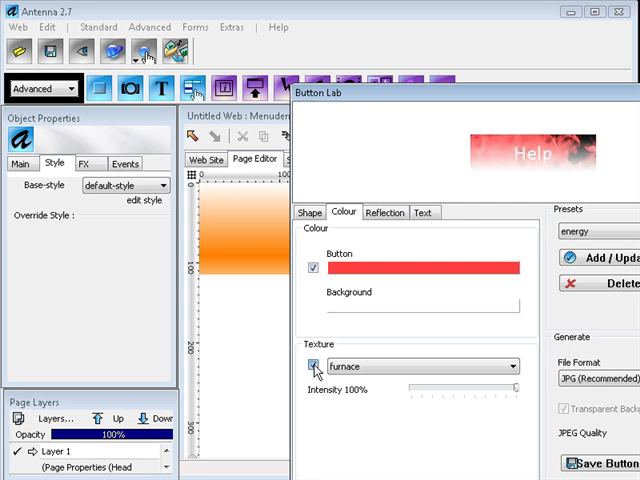
left_click(312, 360)
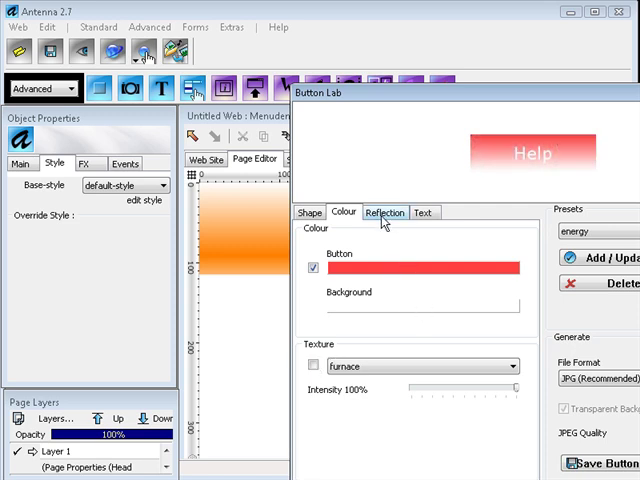
left_click(384, 212)
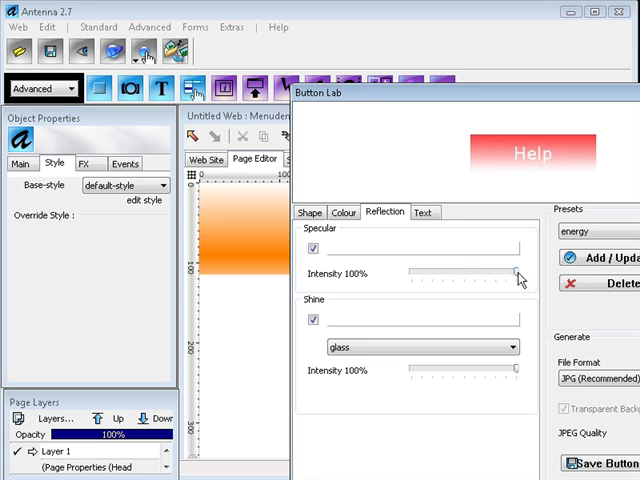
left_click_drag(518, 272, 496, 272)
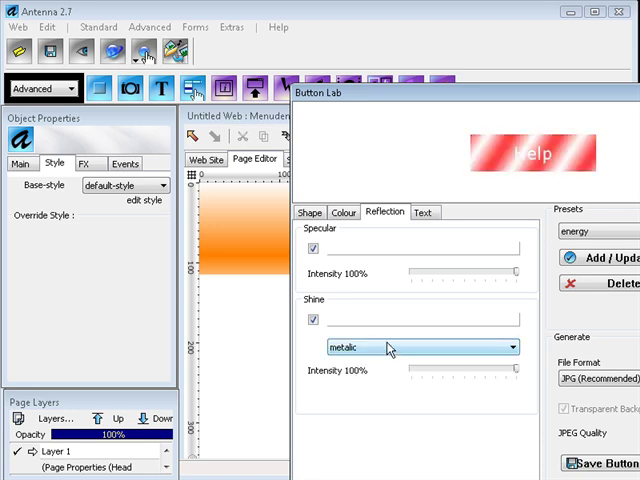
left_click(420, 348)
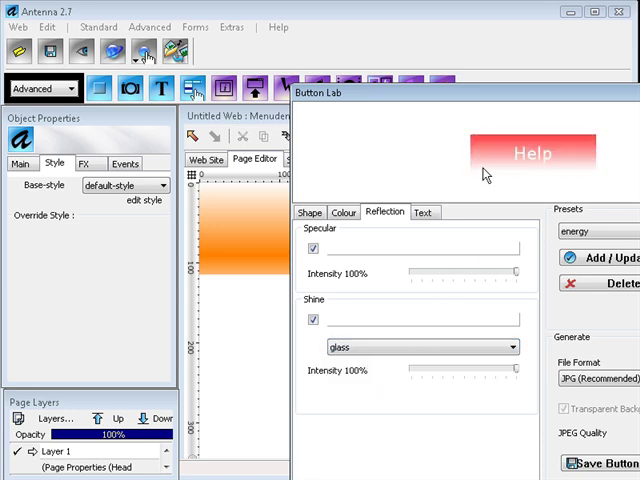
- Check the Home-to-Help text labels and save the button set as 'off'
left_click(424, 212)
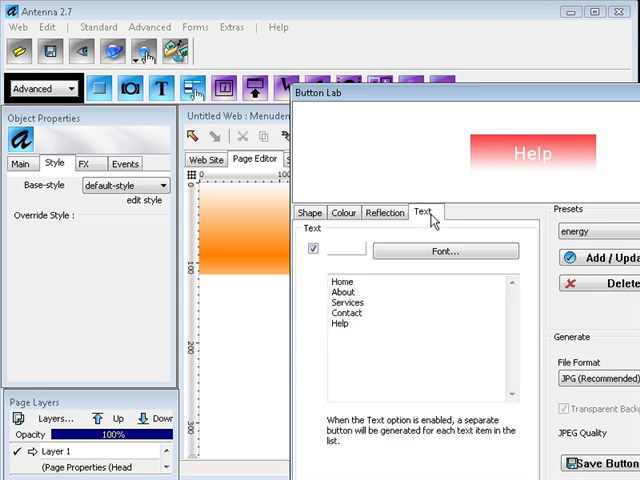
left_click(342, 292)
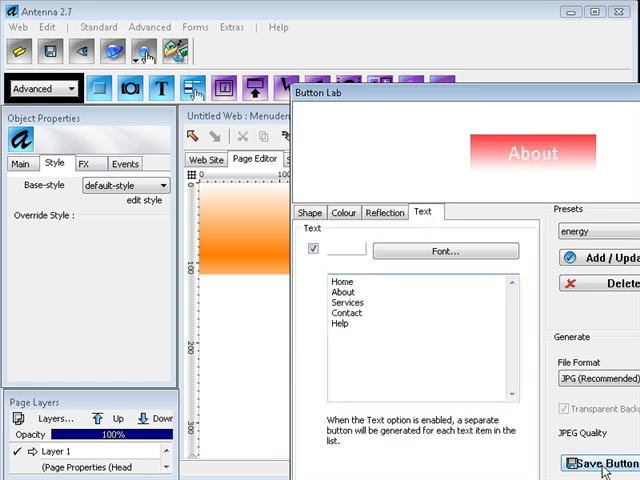
left_click(600, 464)
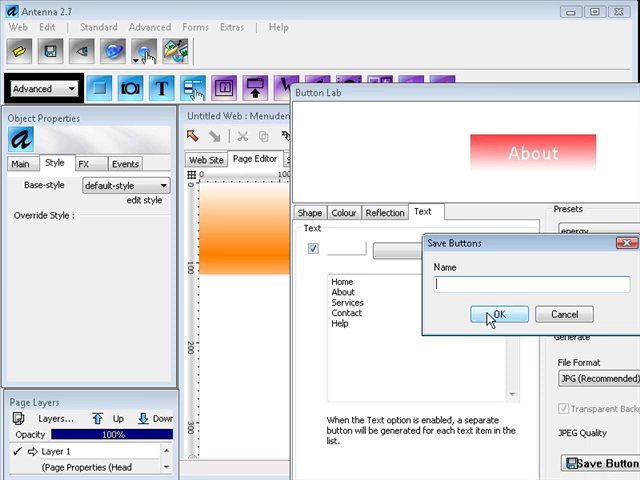
type("o")
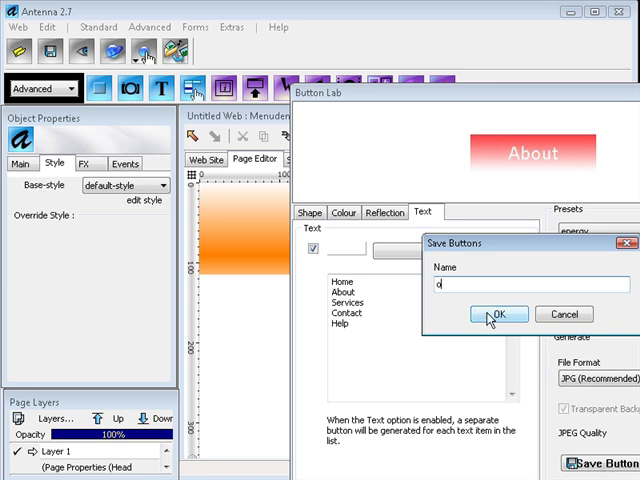
type("ff")
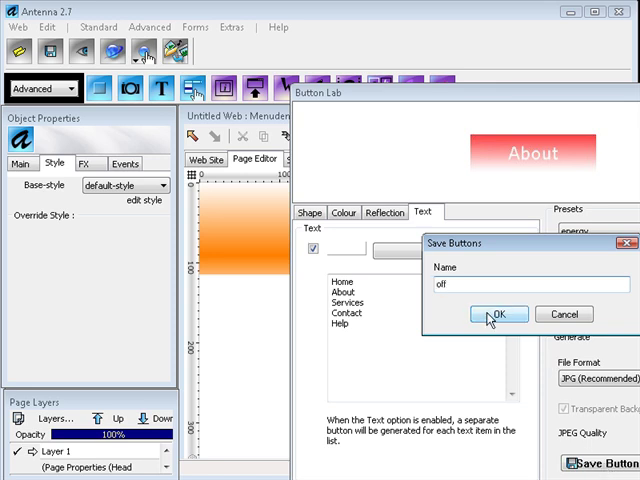
left_click(496, 316)
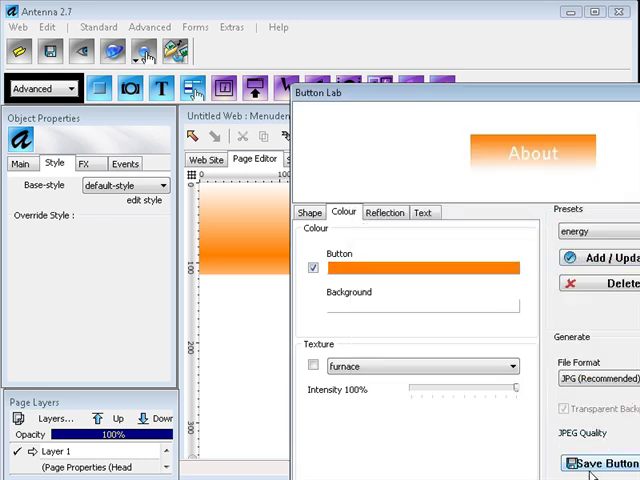
- Save the orange-coloured version of the labelled buttons as the hover set
left_click(596, 462)
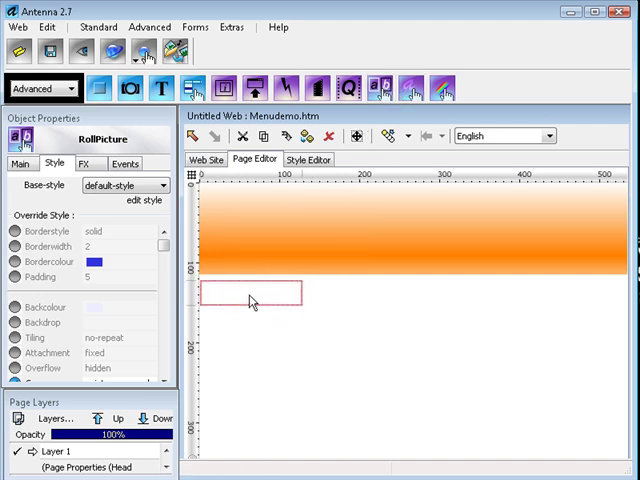
- Set the rollover picture's off image to off0_home.jpg and its on image to the Home hover image
left_click(256, 292)
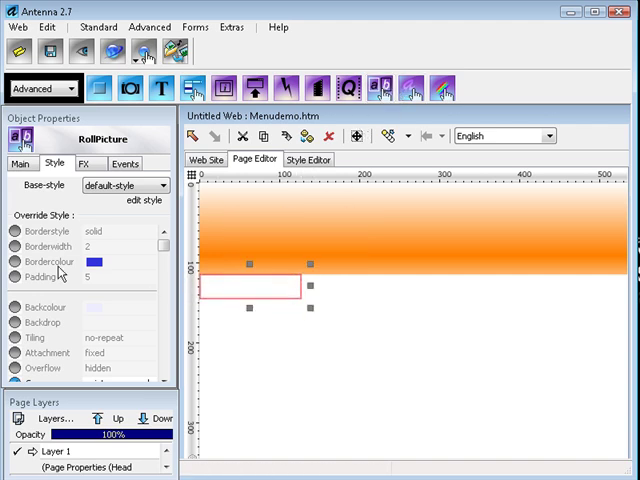
left_click(20, 164)
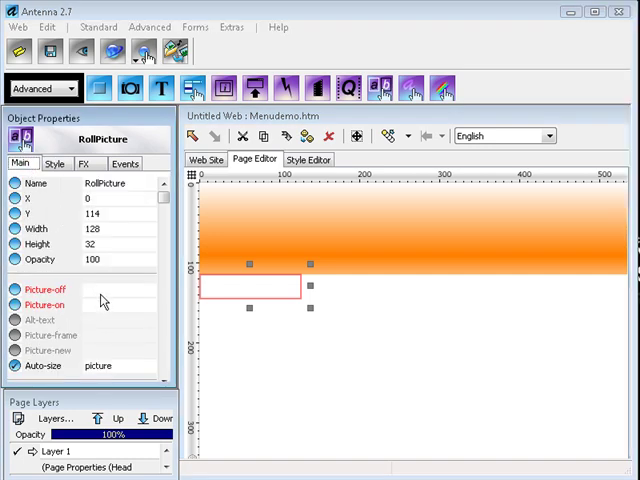
left_click(148, 288)
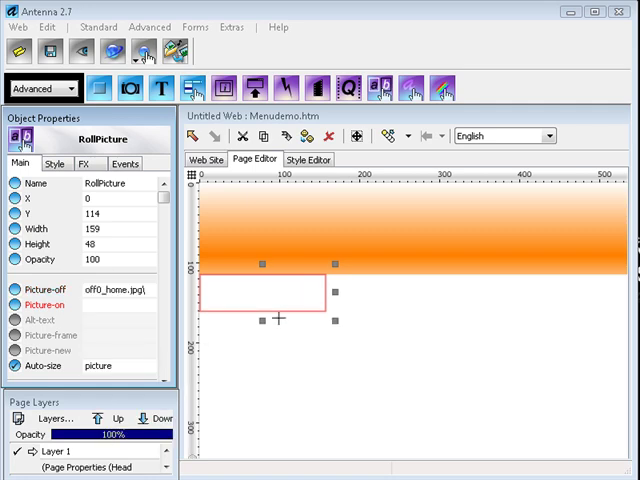
left_click(148, 304)
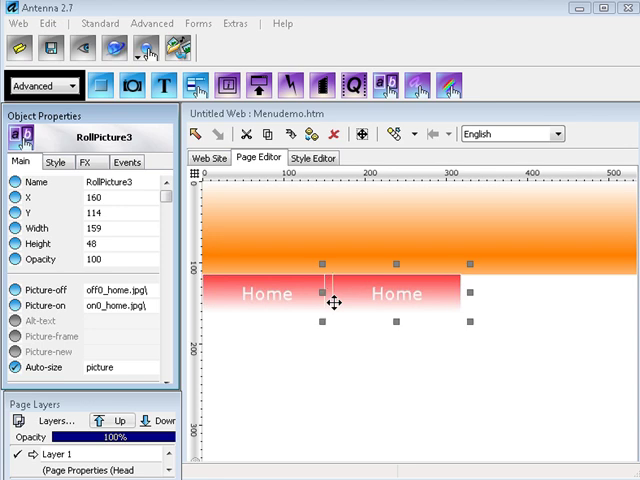
- Arrange copied rollovers beside Home and assign the About, Services and Help images
left_click_drag(332, 300, 464, 292)
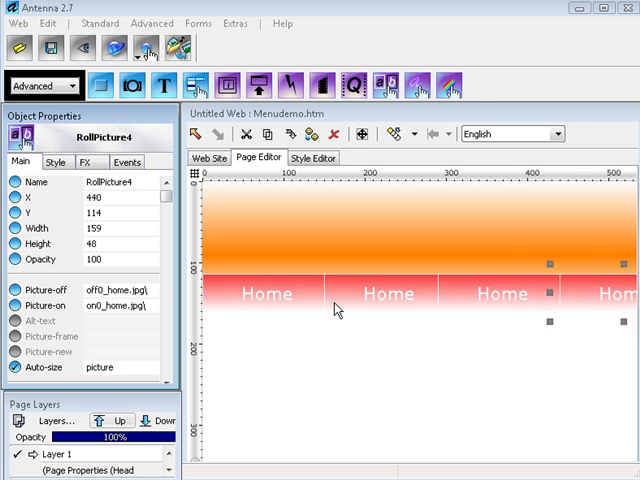
mouse_move(304, 312)
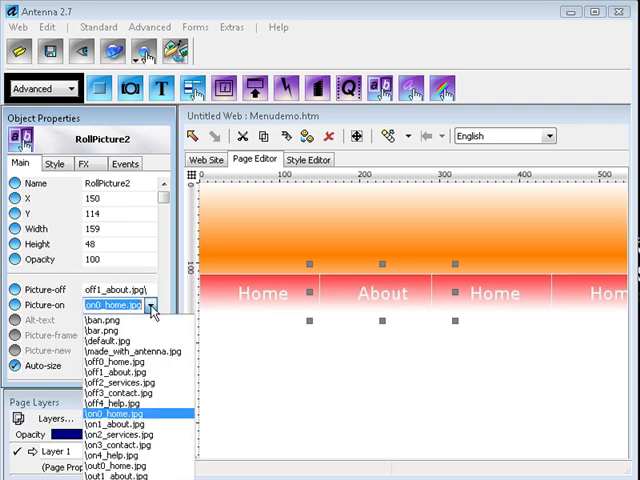
mouse_move(152, 312)
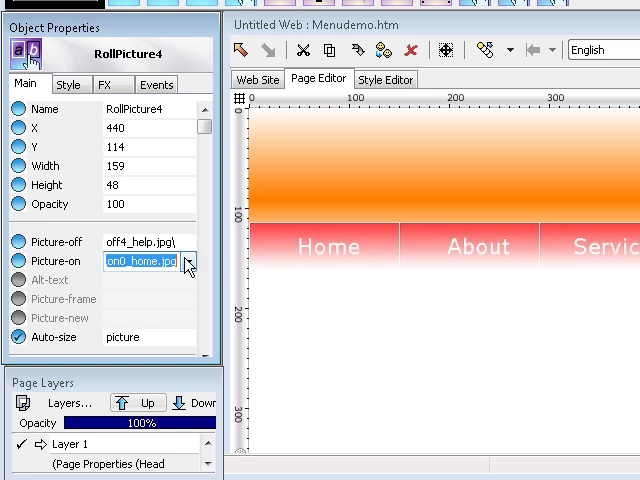
left_click(188, 260)
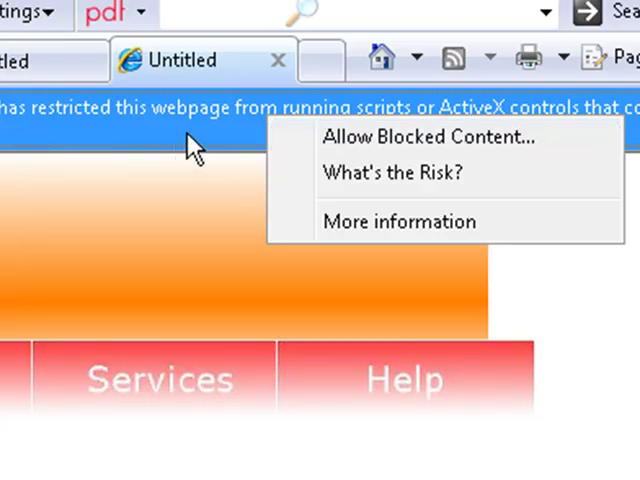
- Allow blocked content in Internet Explorer so the buttons turn orange on hover
left_click(428, 136)
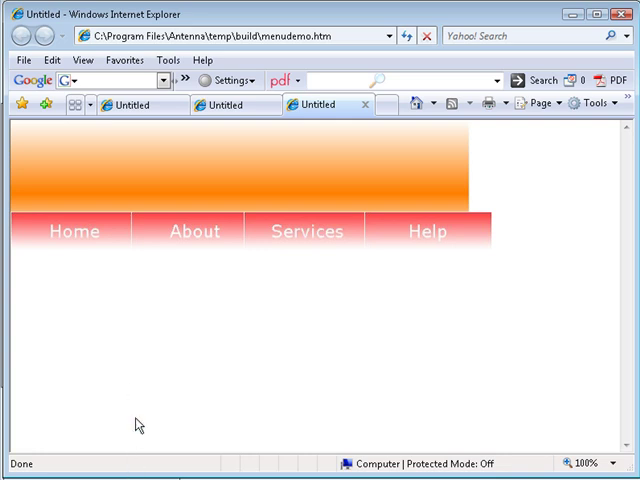
mouse_move(192, 232)
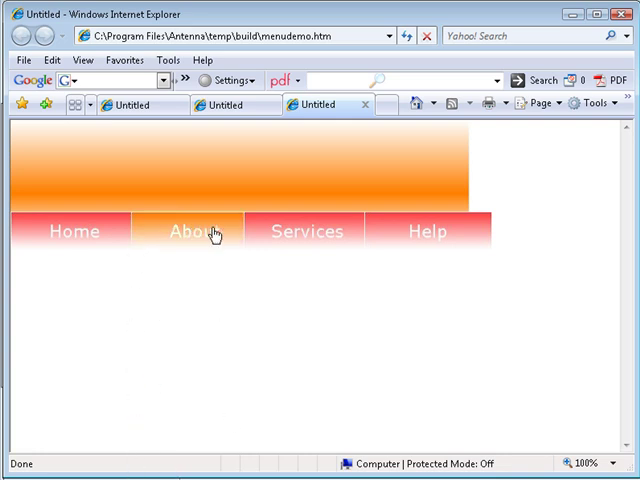
mouse_move(480, 244)
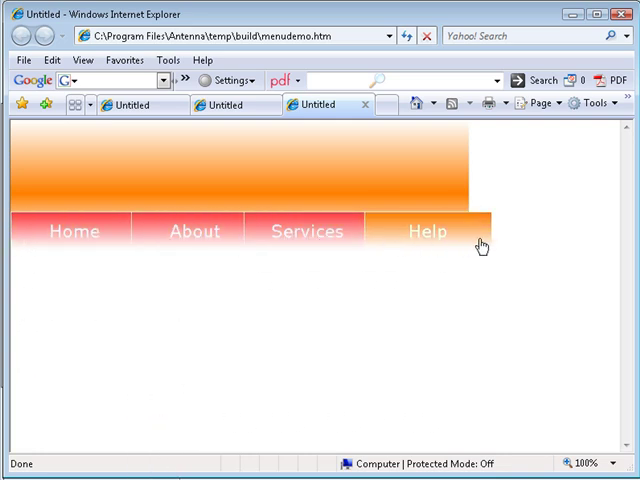